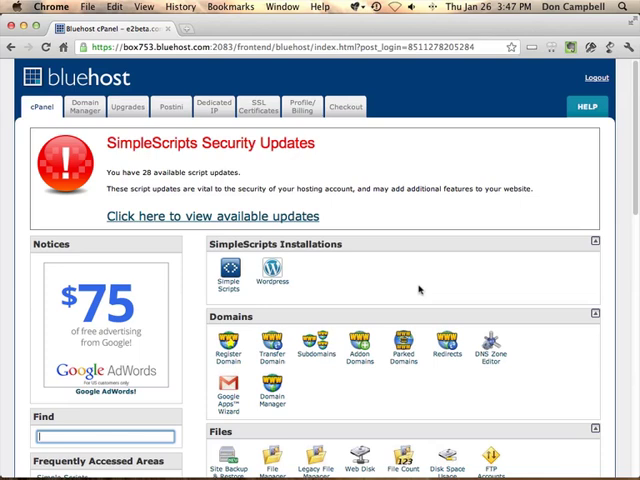
mouse_move(258, 402)
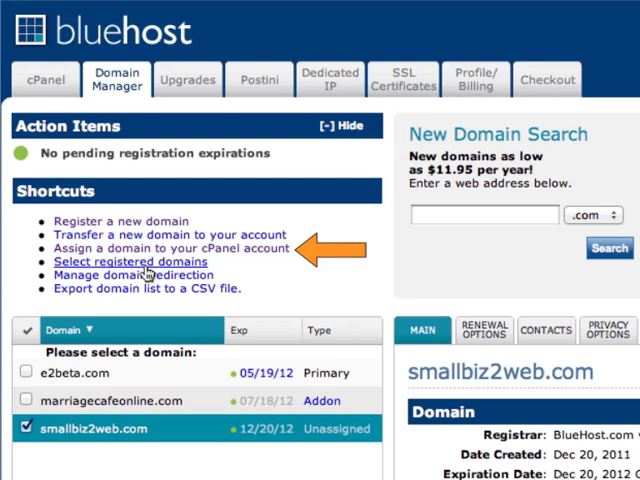
Assign smallbiz2web.com to the account as an Addon Domain
click(170, 250)
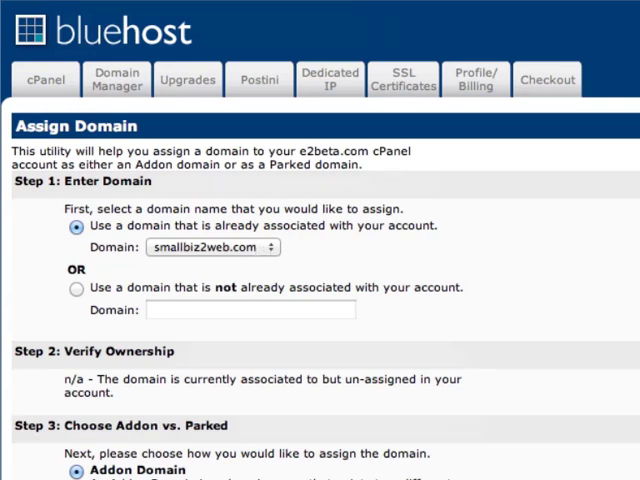
scroll(down, 3)
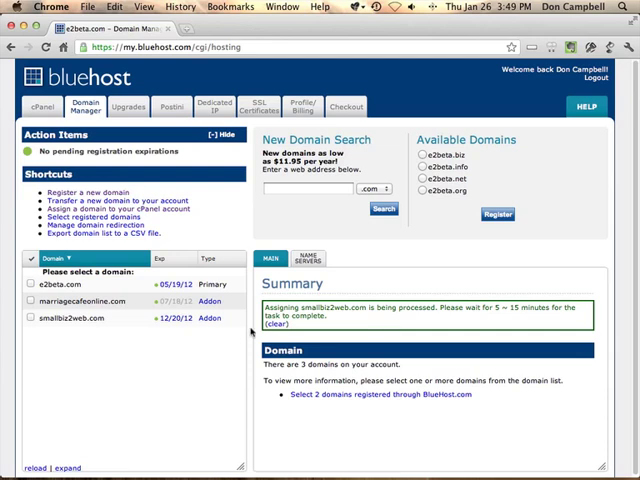
Return to the cPanel home page with the SimpleScripts section
click(284, 320)
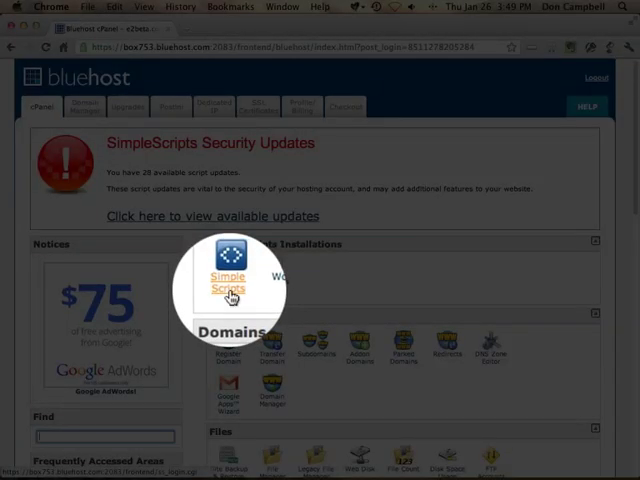
Start a new WordPress installation from SimpleScripts
click(230, 284)
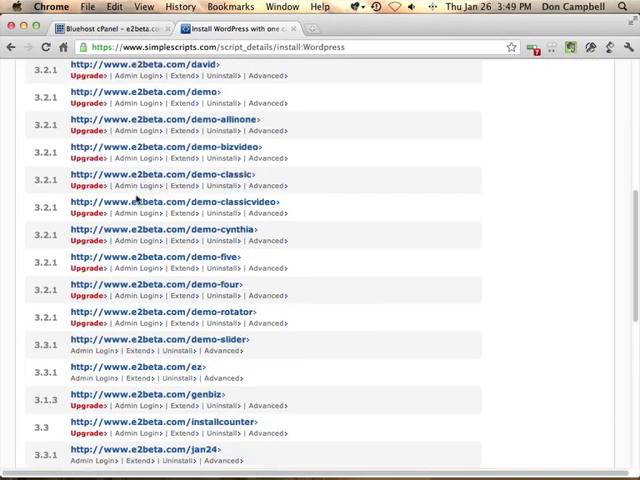
click(70, 404)
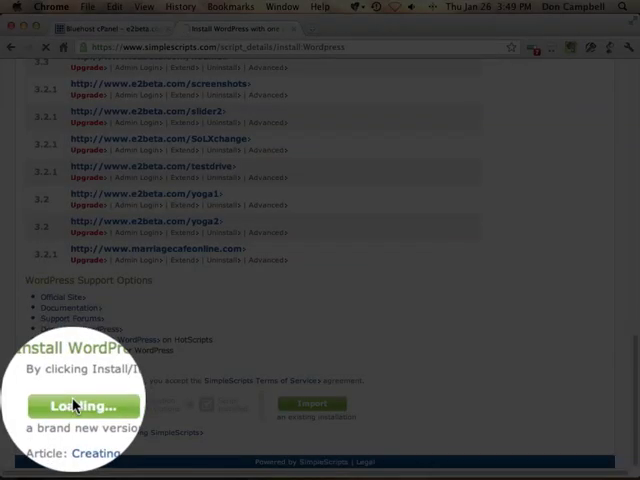
click(80, 406)
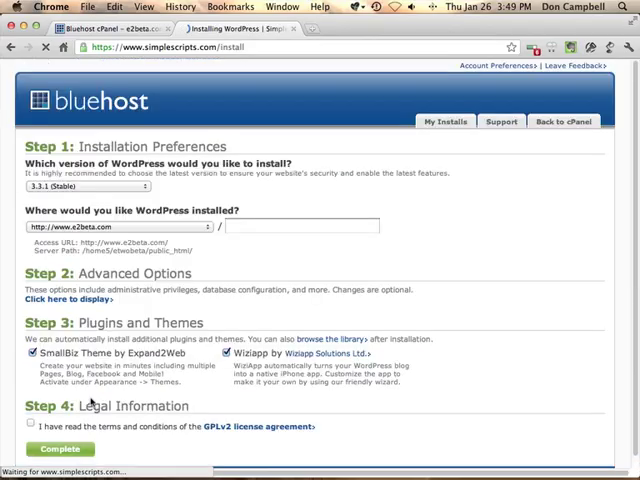
click(130, 224)
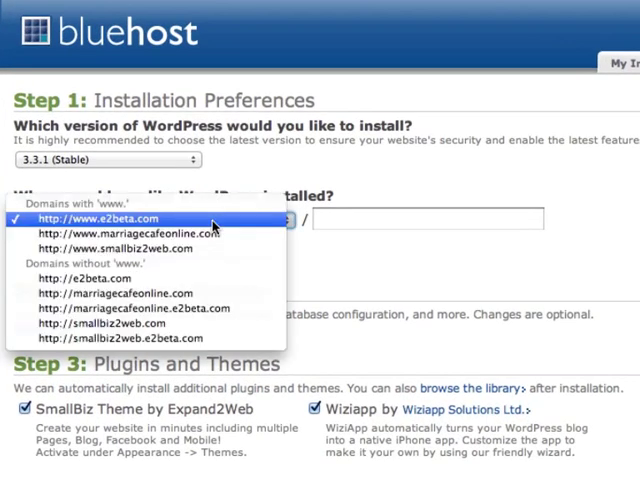
click(108, 248)
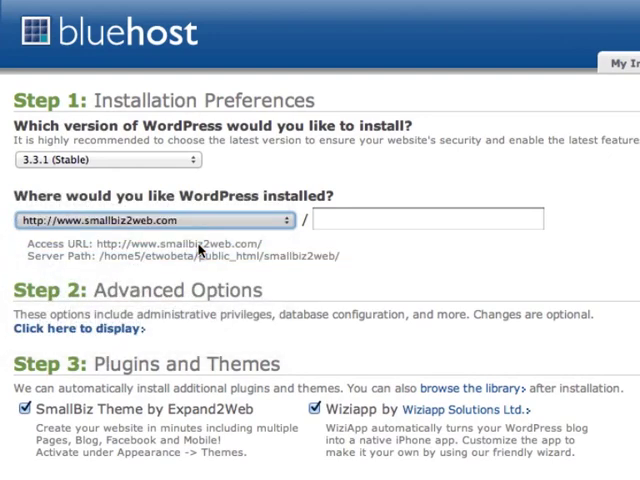